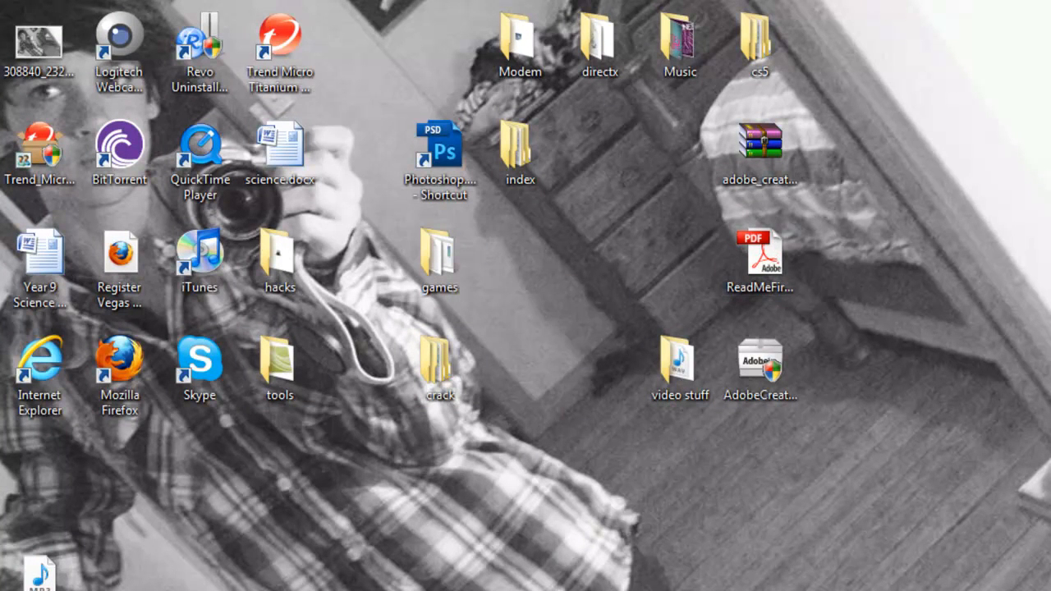
# Launch a Command Prompt window from the Start menu
pyautogui.click(24, 588)
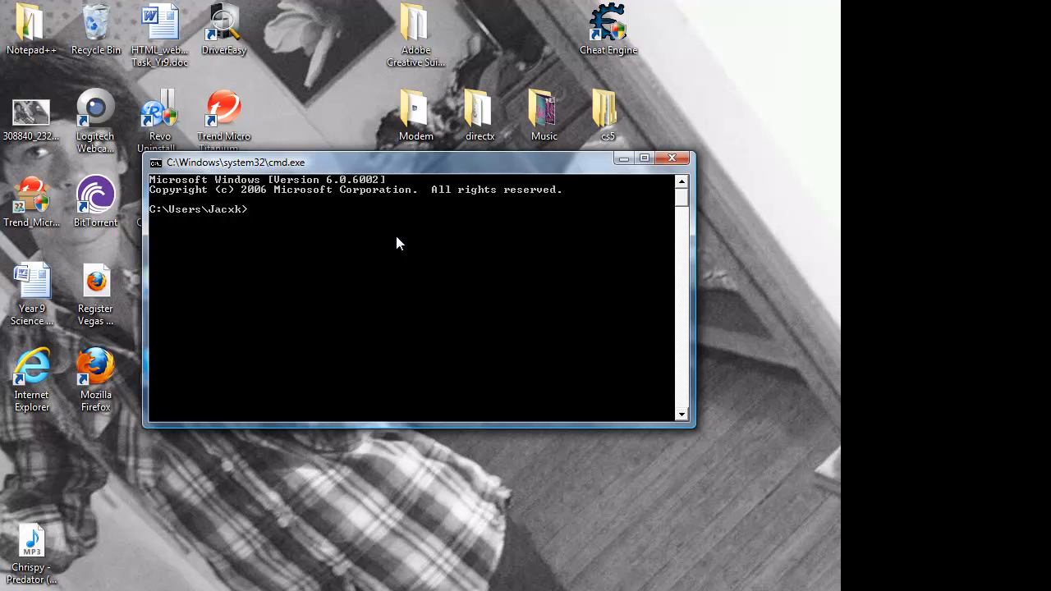
# Run ipconfig and mark the Default Gateway address for copying
pyautogui.write('ip')
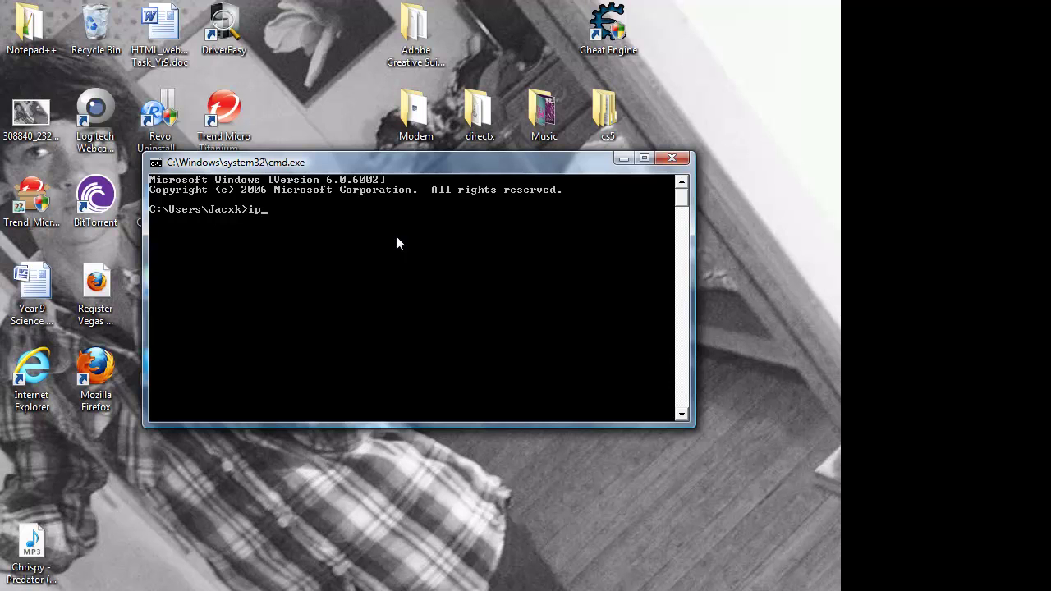
pyautogui.write('config')
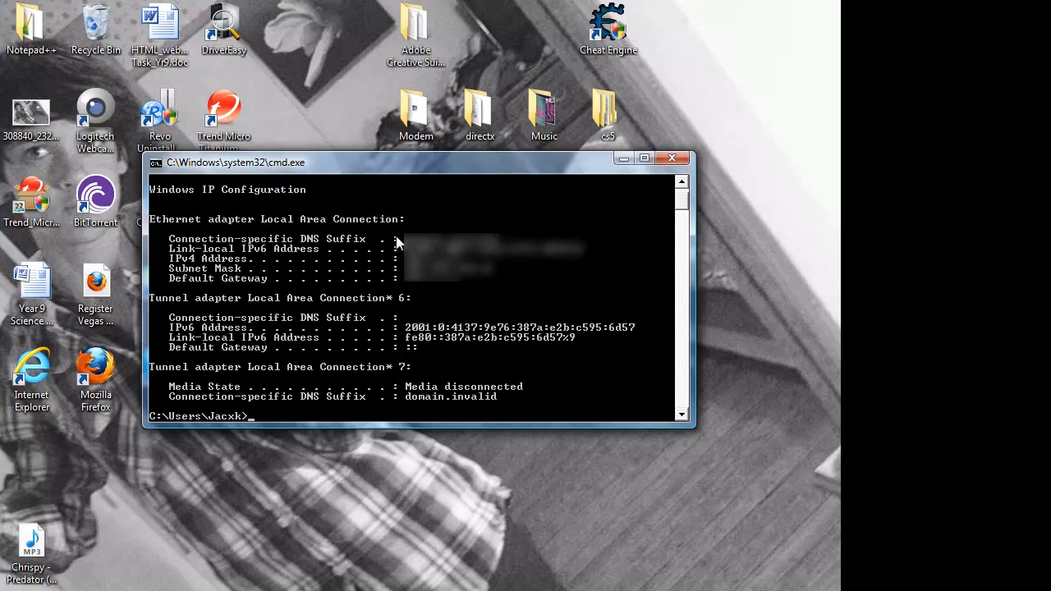
pyautogui.moveTo(567, 154)
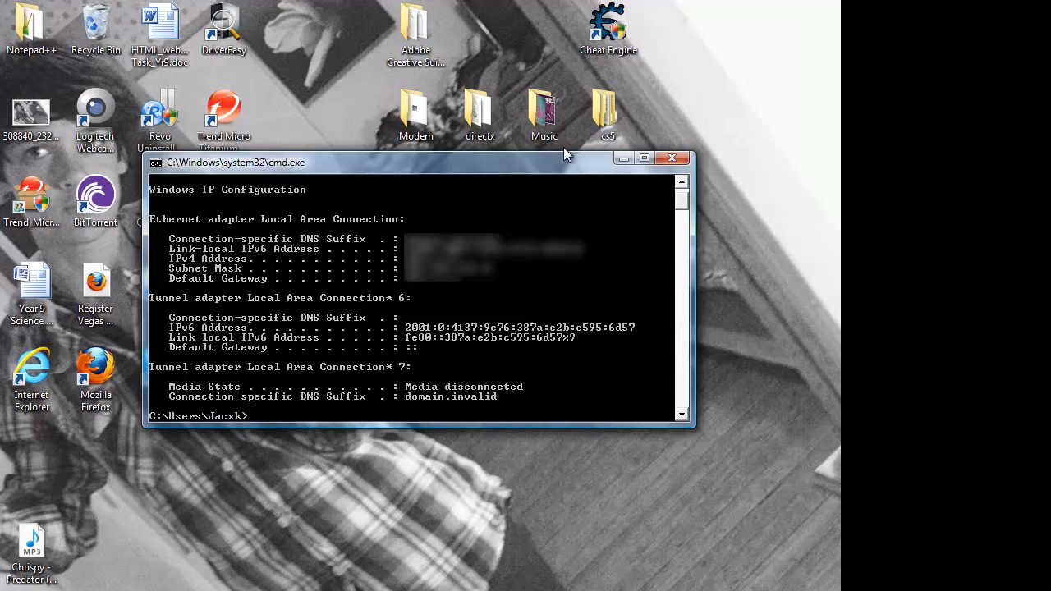
pyautogui.moveTo(413, 293)
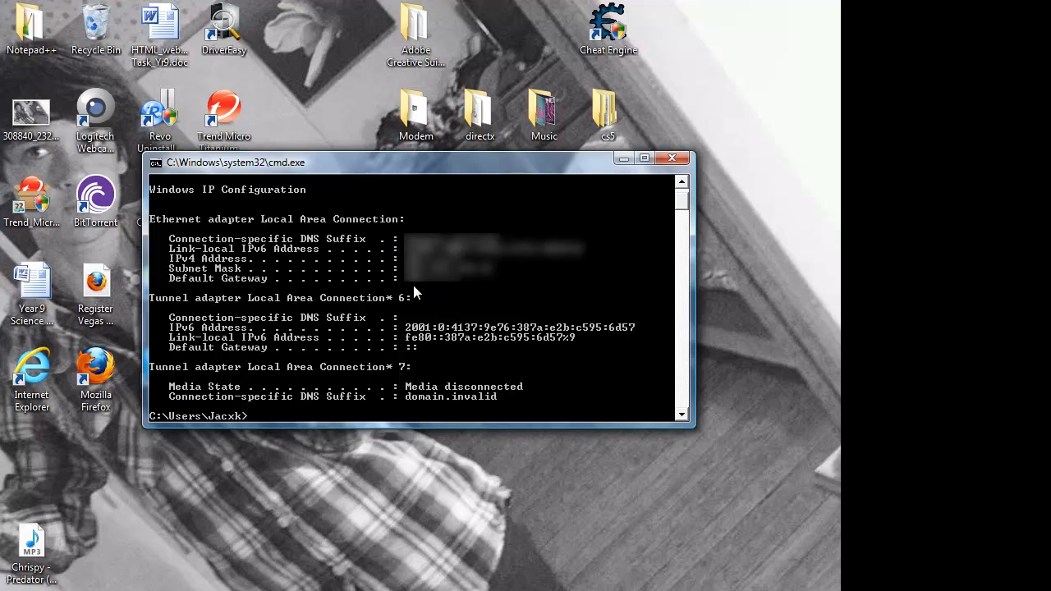
pyautogui.moveTo(387, 288)
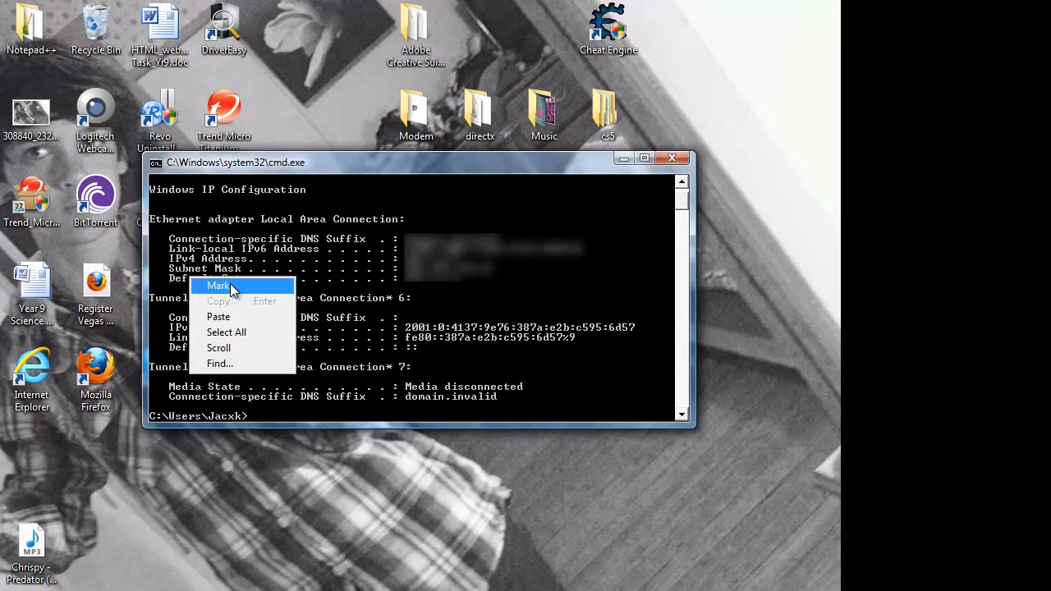
pyautogui.click(217, 285)
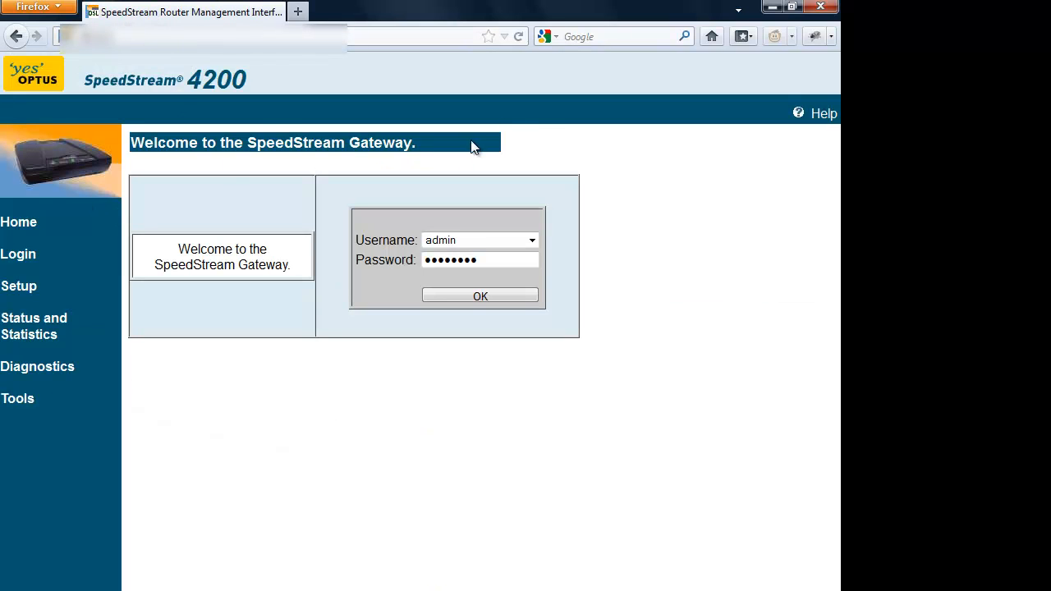
pyautogui.moveTo(92, 121)
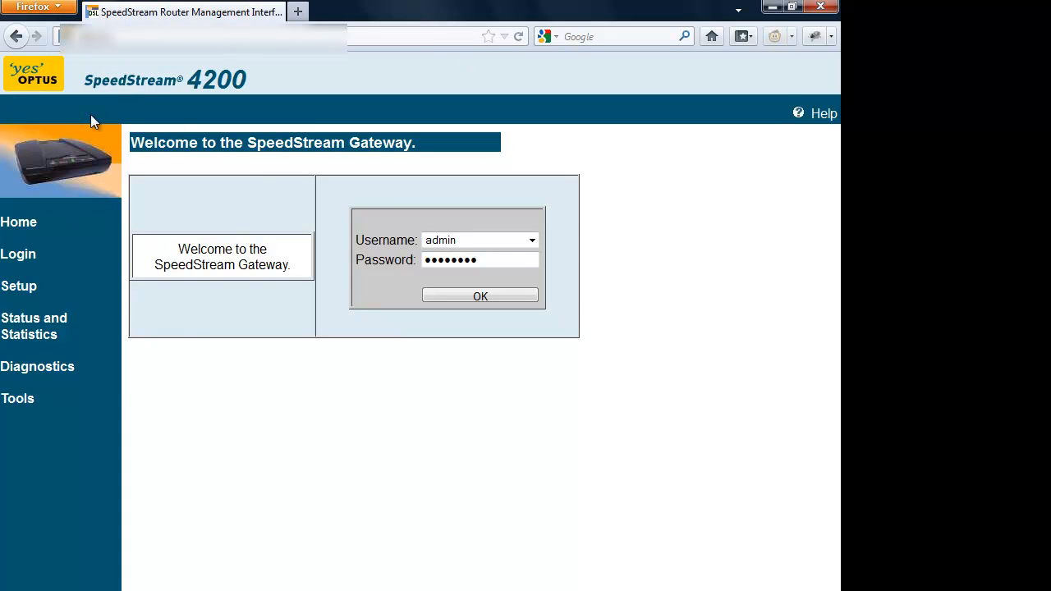
pyautogui.moveTo(156, 141)
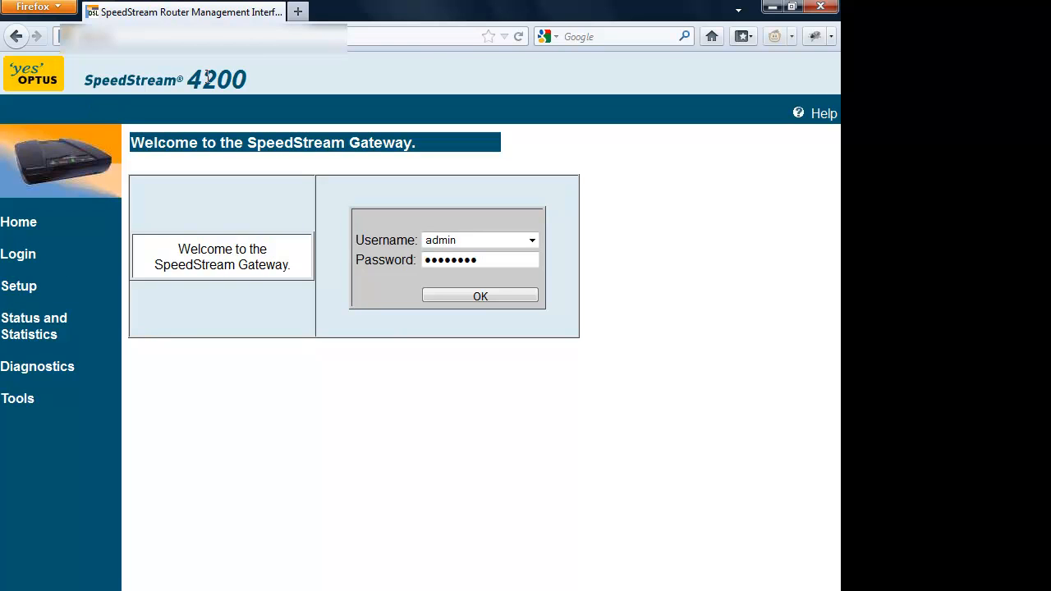
pyautogui.moveTo(40, 299)
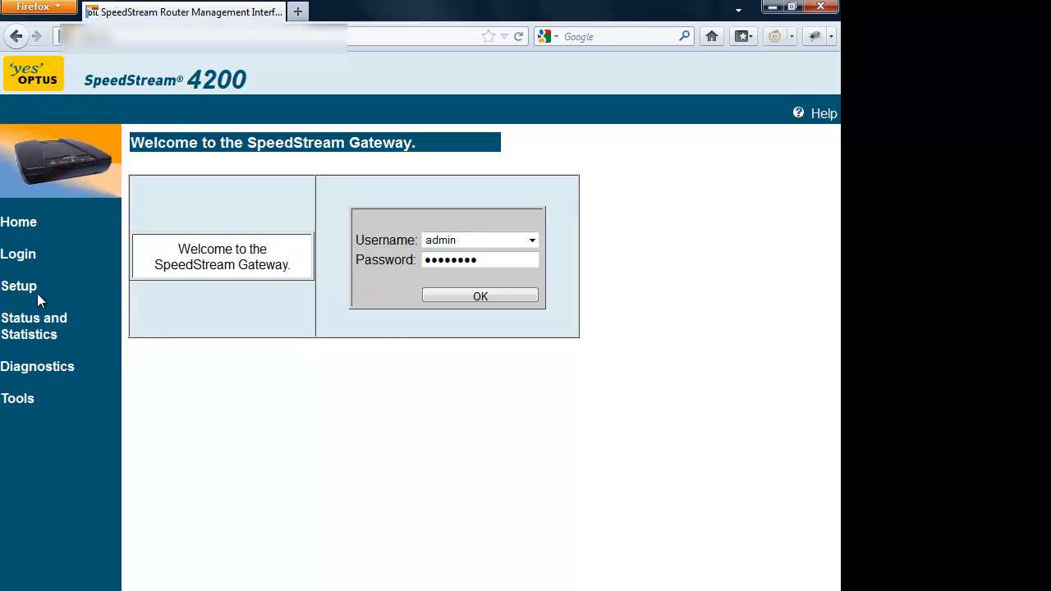
# Expand the Setup section in the router's left sidebar
pyautogui.click(20, 285)
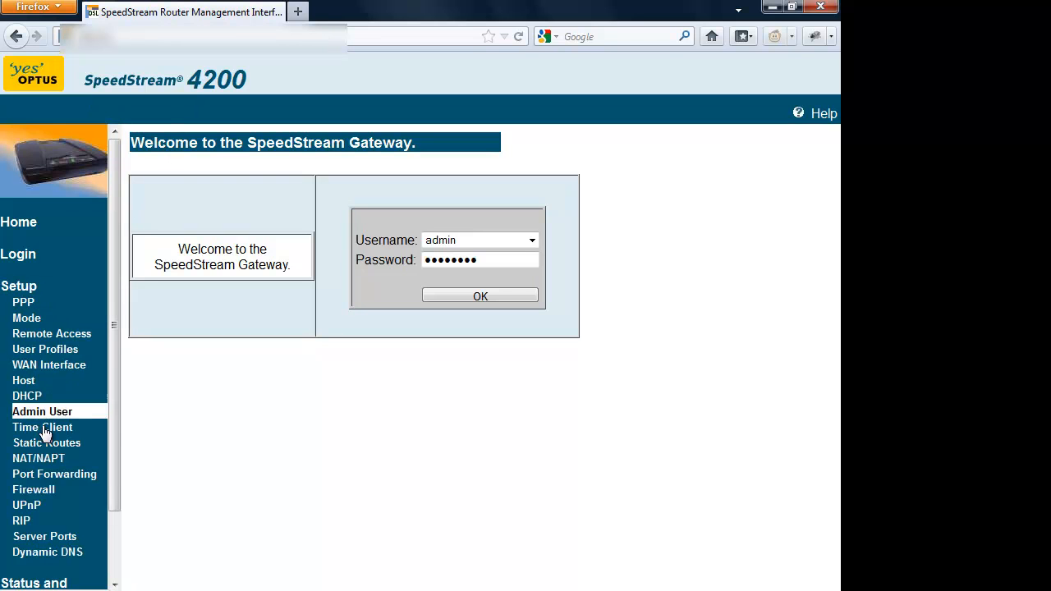
pyautogui.moveTo(26, 505)
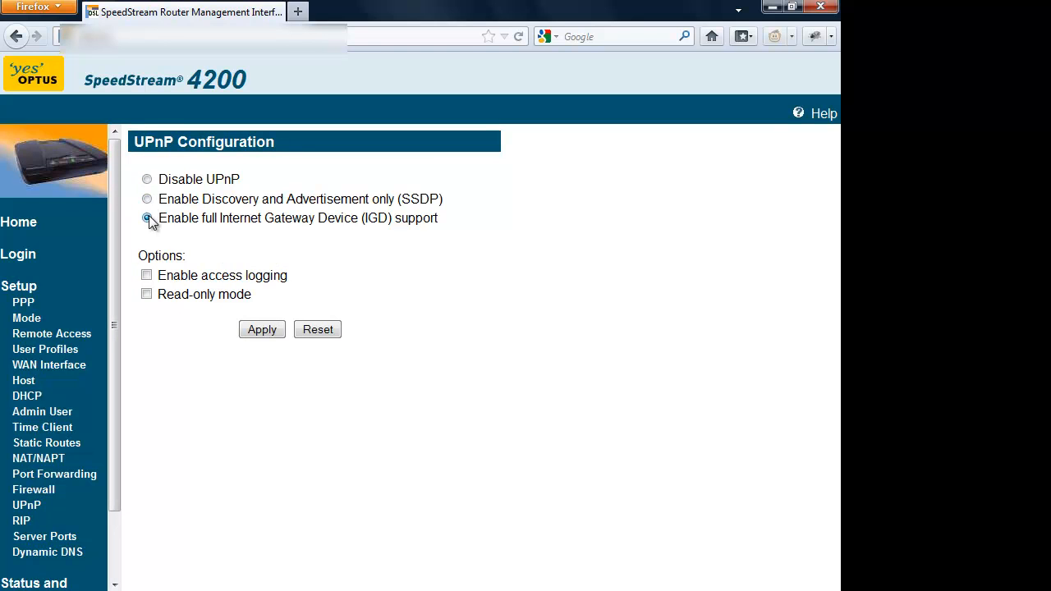
# On the UPnP Configuration page, select Disable UPnP
pyautogui.click(148, 179)
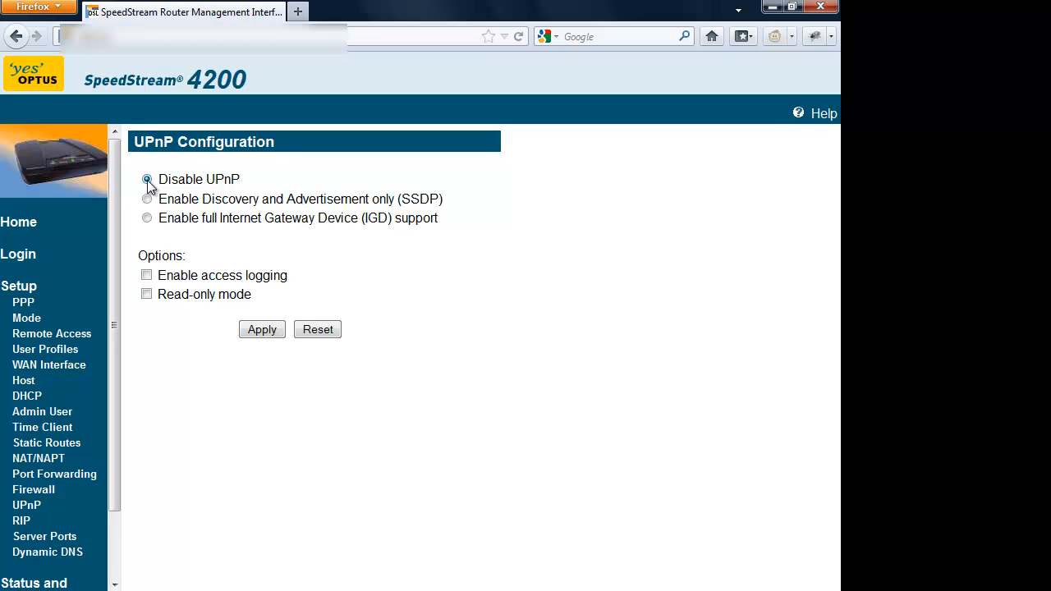
pyautogui.click(148, 179)
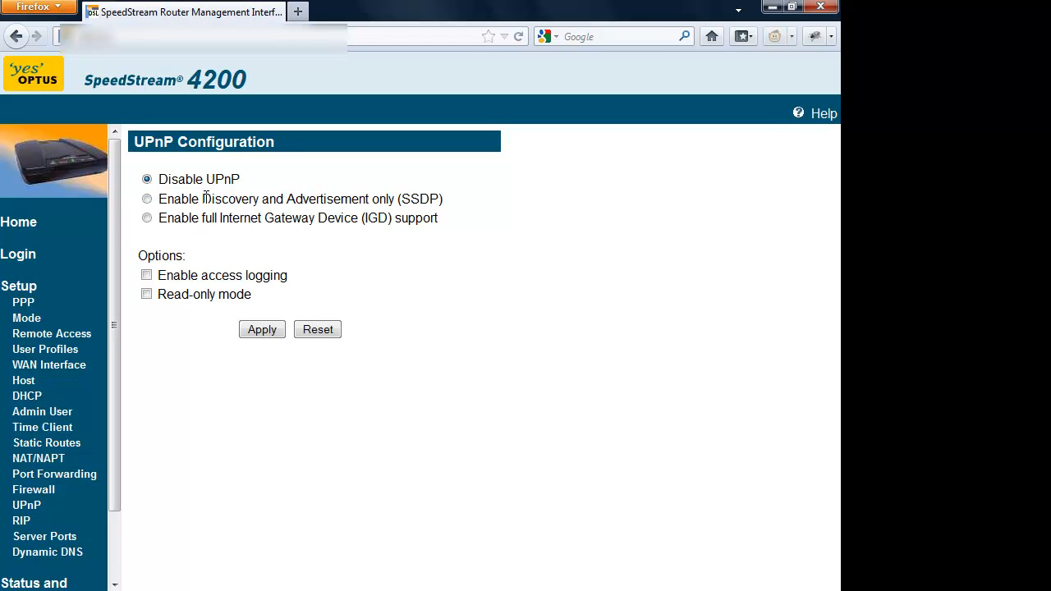
pyautogui.click(147, 199)
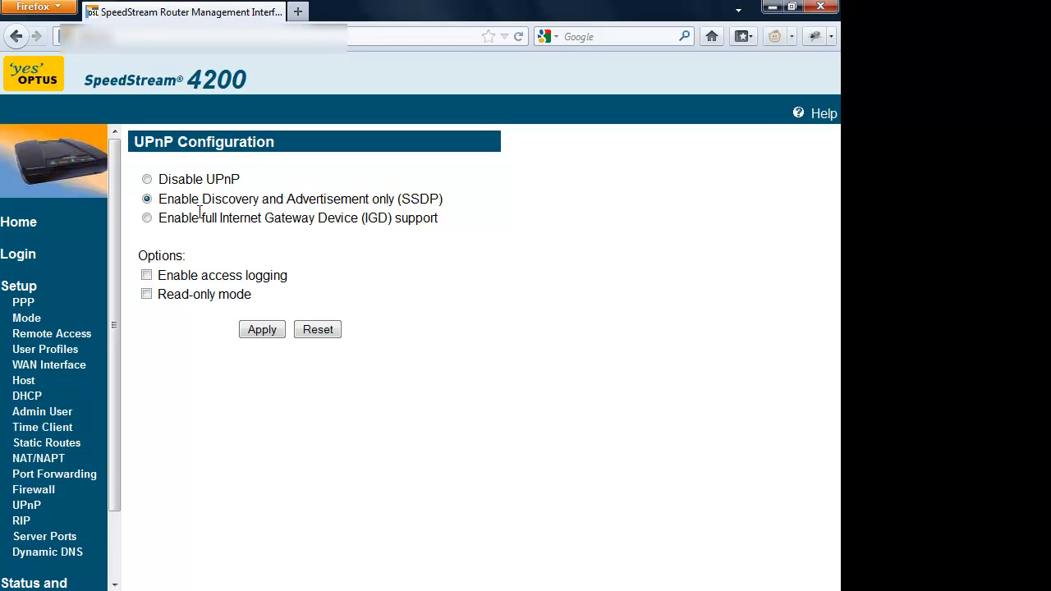
pyautogui.click(148, 217)
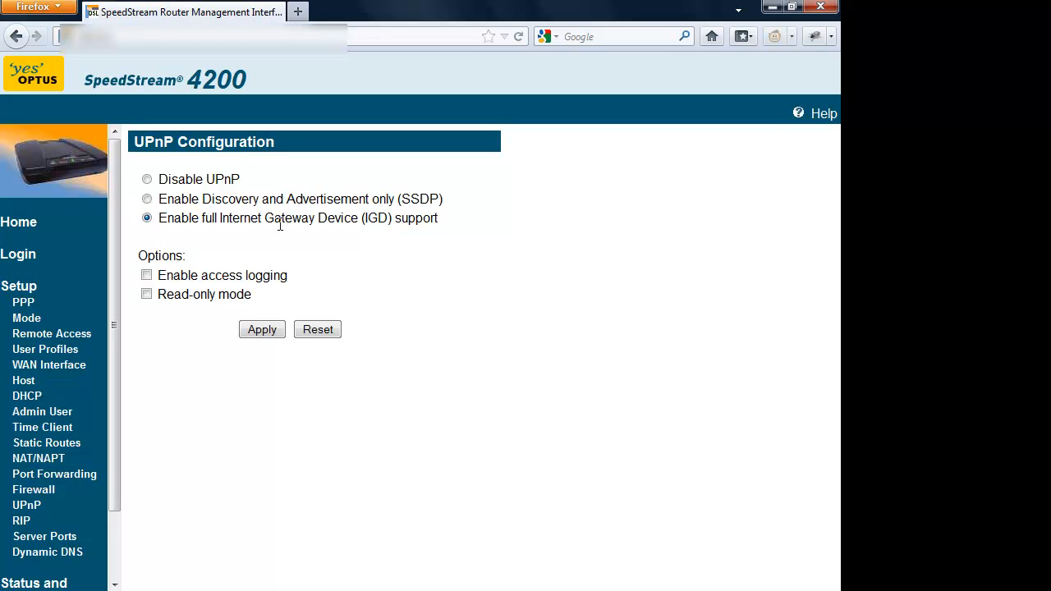
pyautogui.moveTo(319, 250)
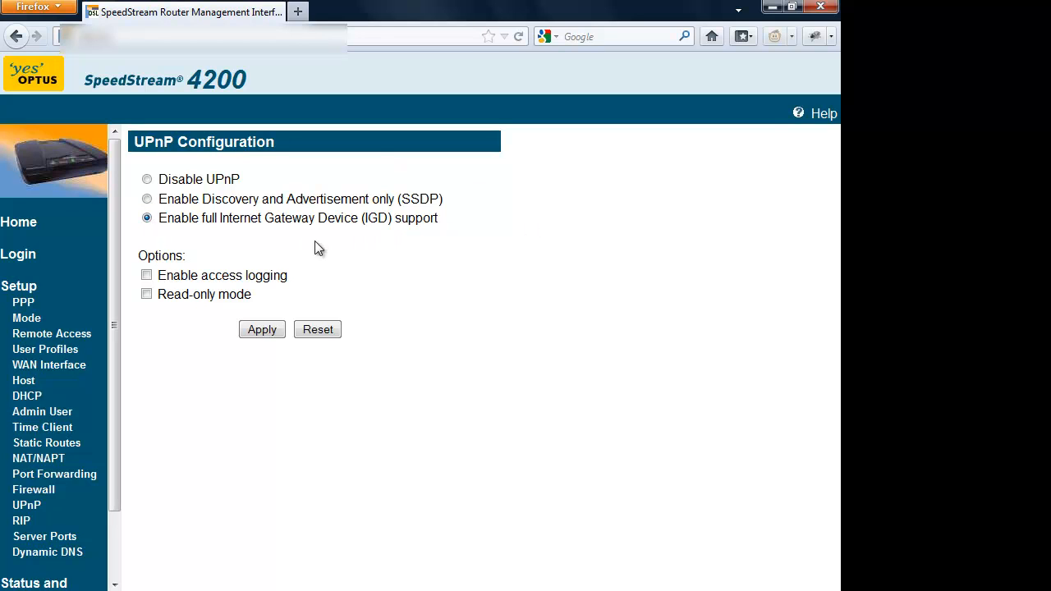
pyautogui.moveTo(311, 204)
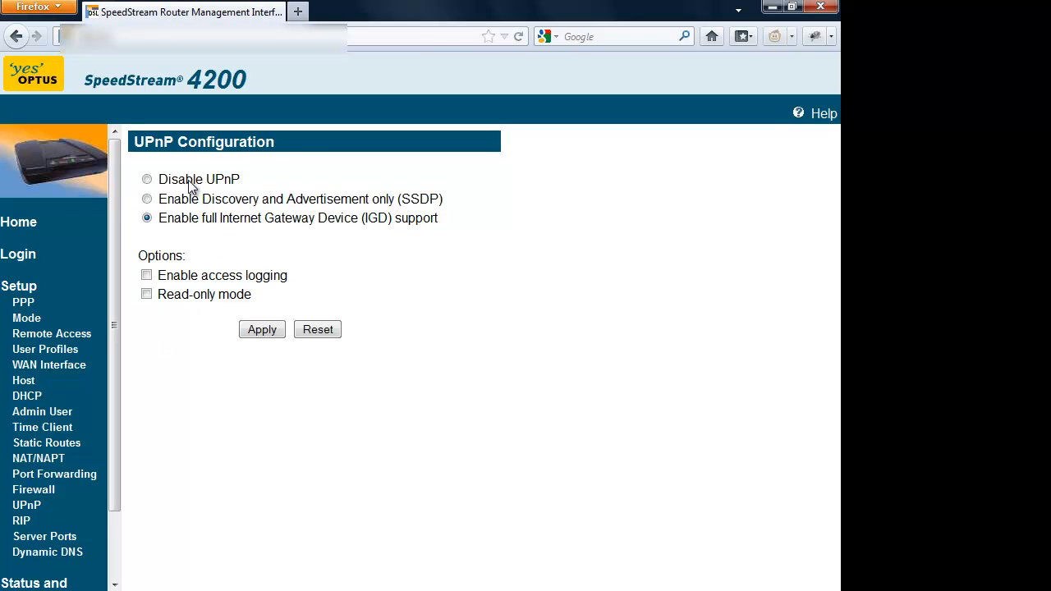
pyautogui.click(146, 198)
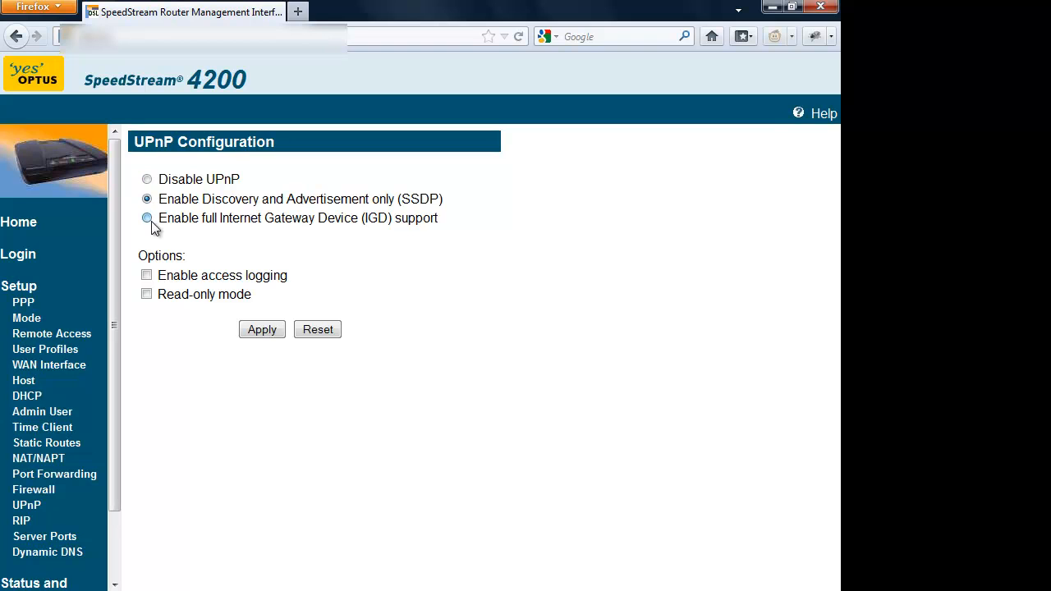
pyautogui.click(148, 179)
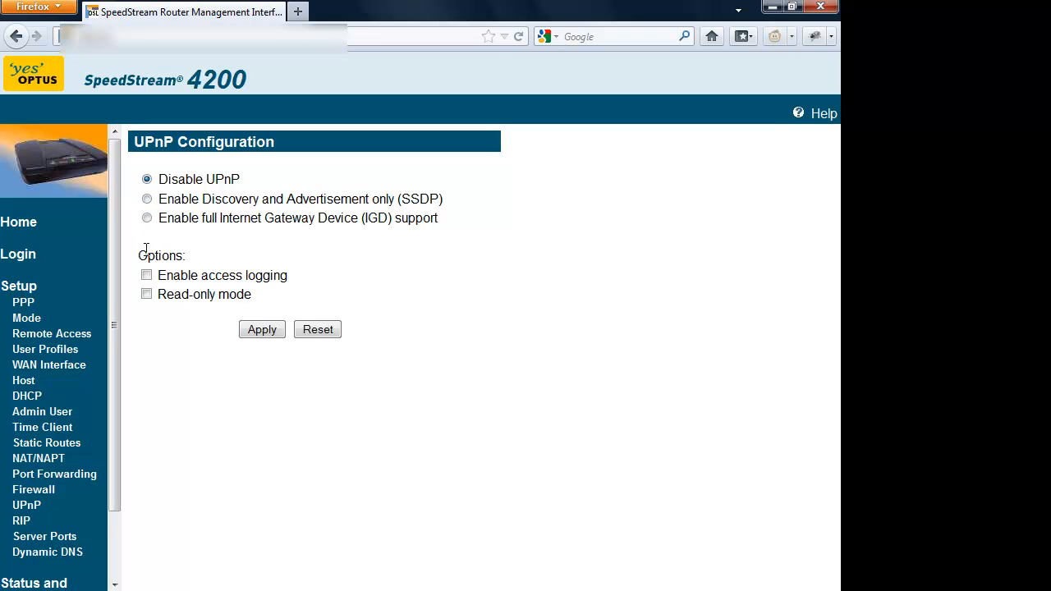
pyautogui.moveTo(262, 329)
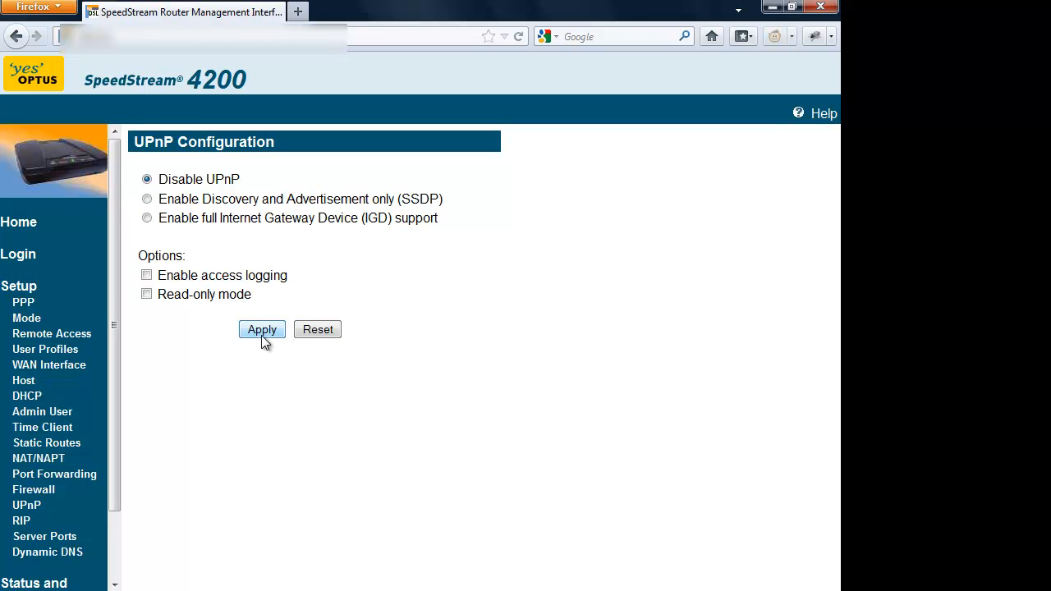
pyautogui.moveTo(317, 328)
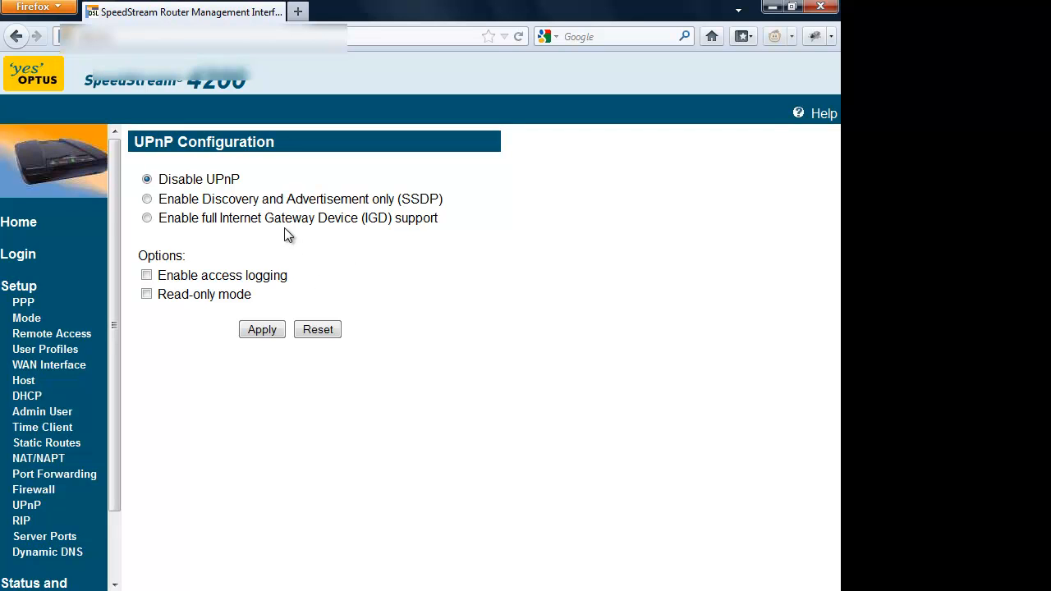
pyautogui.moveTo(443, 423)
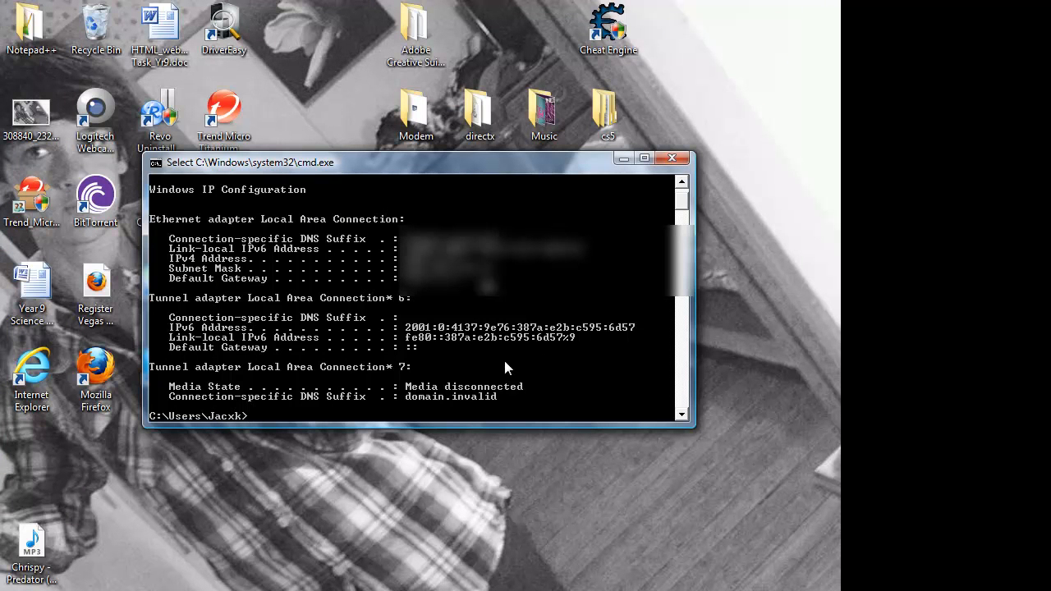
pyautogui.moveTo(453, 576)
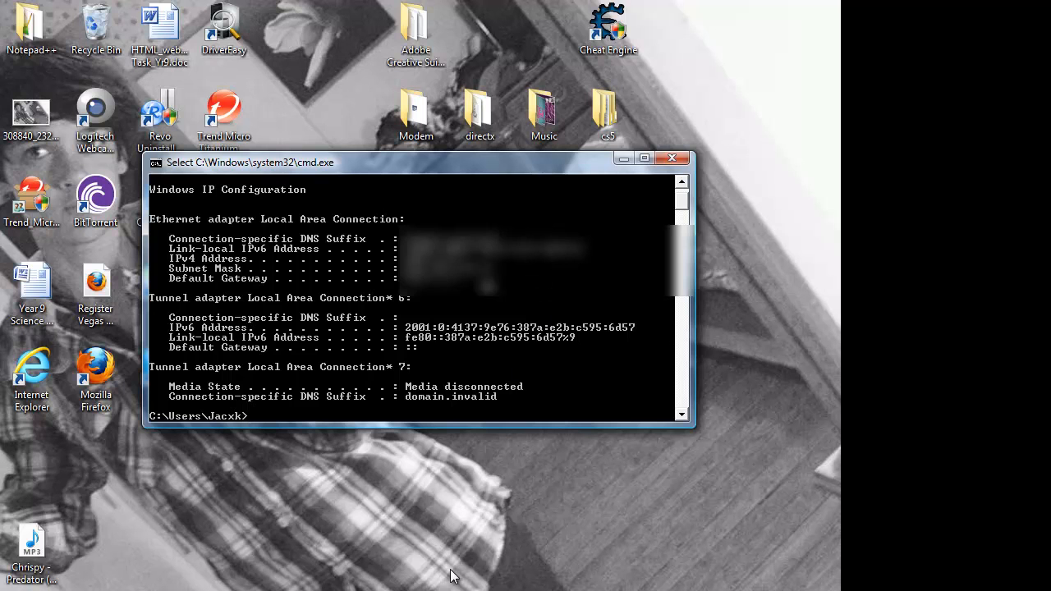